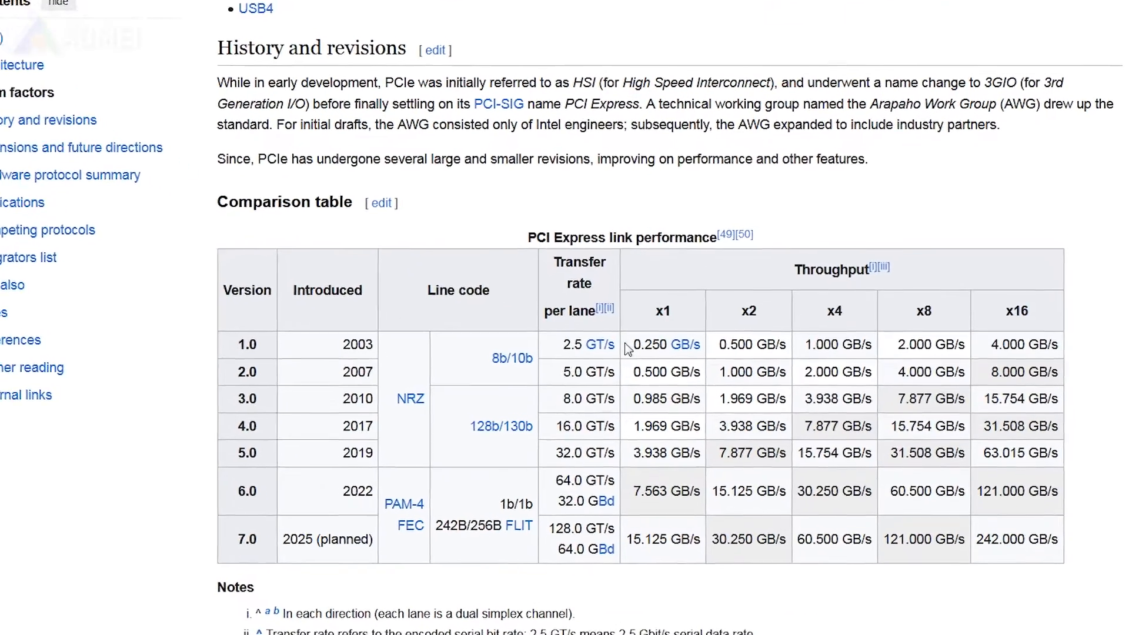
Scroll the main window to view Disk 0's E: New Volume and Disk 1's partitions
scroll("down", 3)
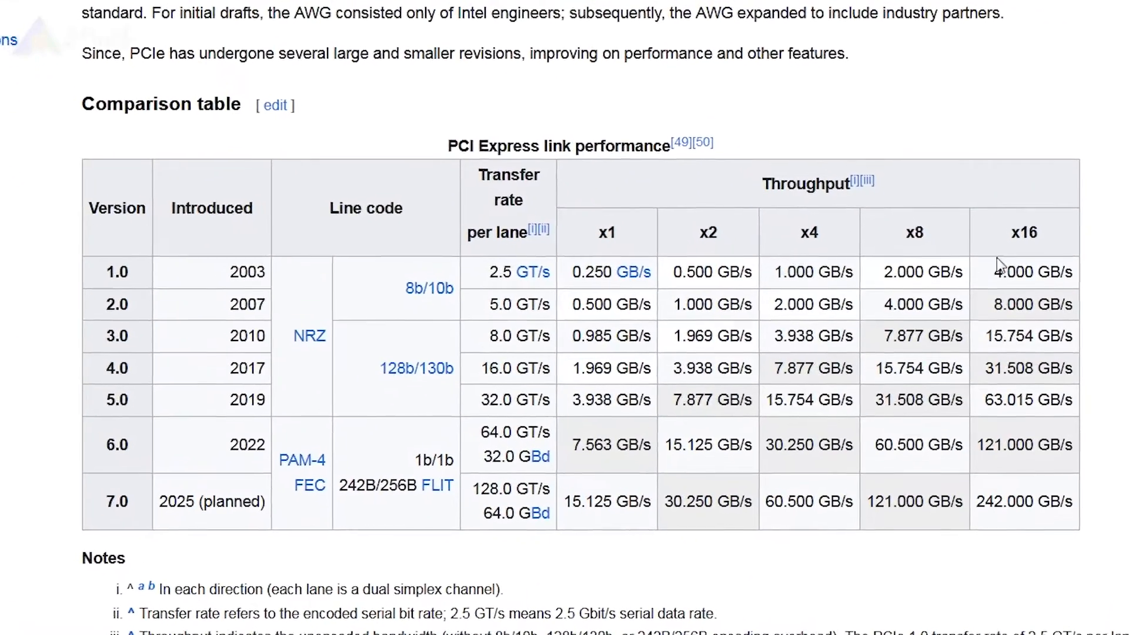
scroll("down", 3)
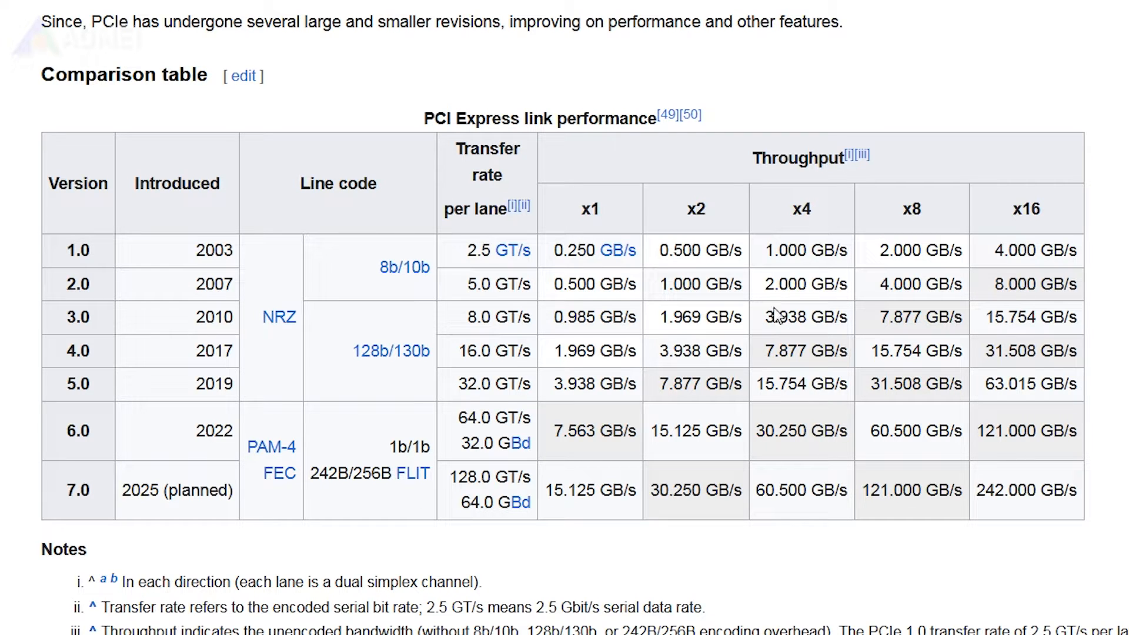
mouse_move(851, 157)
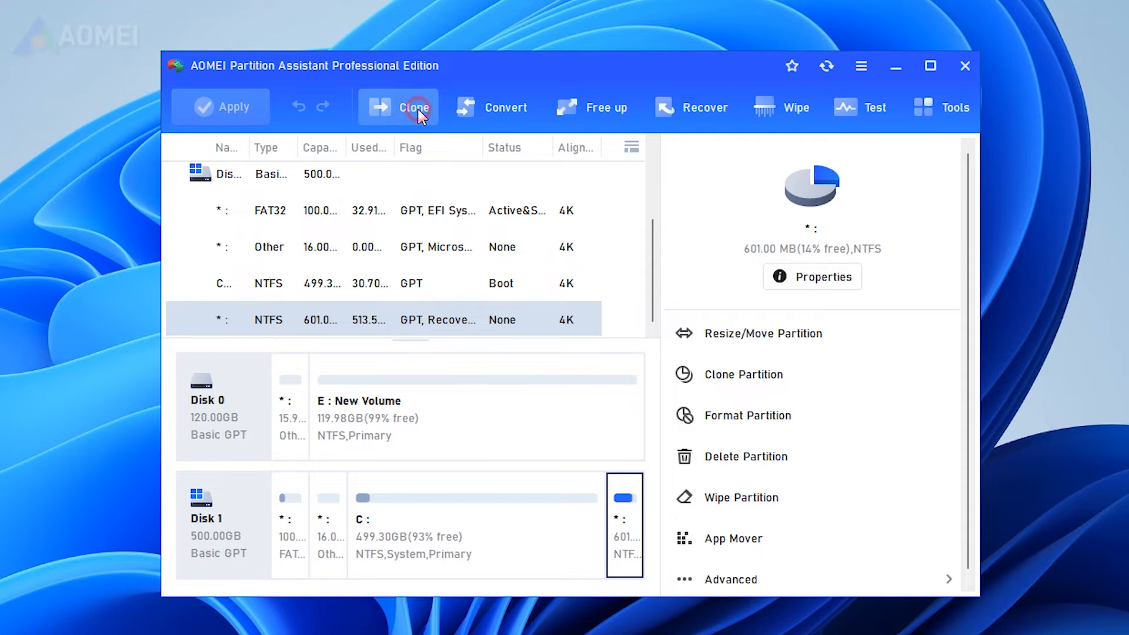
Launch Migrate OS to SSD from Clone, targeting E: New Volume on Disk 0 with all its partitions deleted
left_click(413, 107)
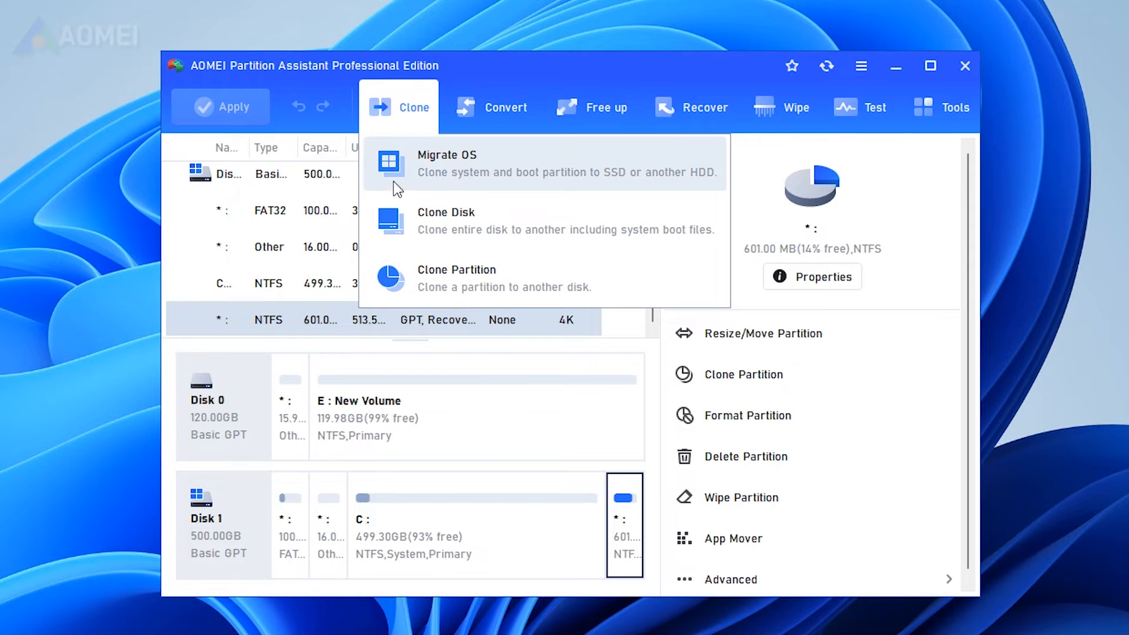
left_click(446, 162)
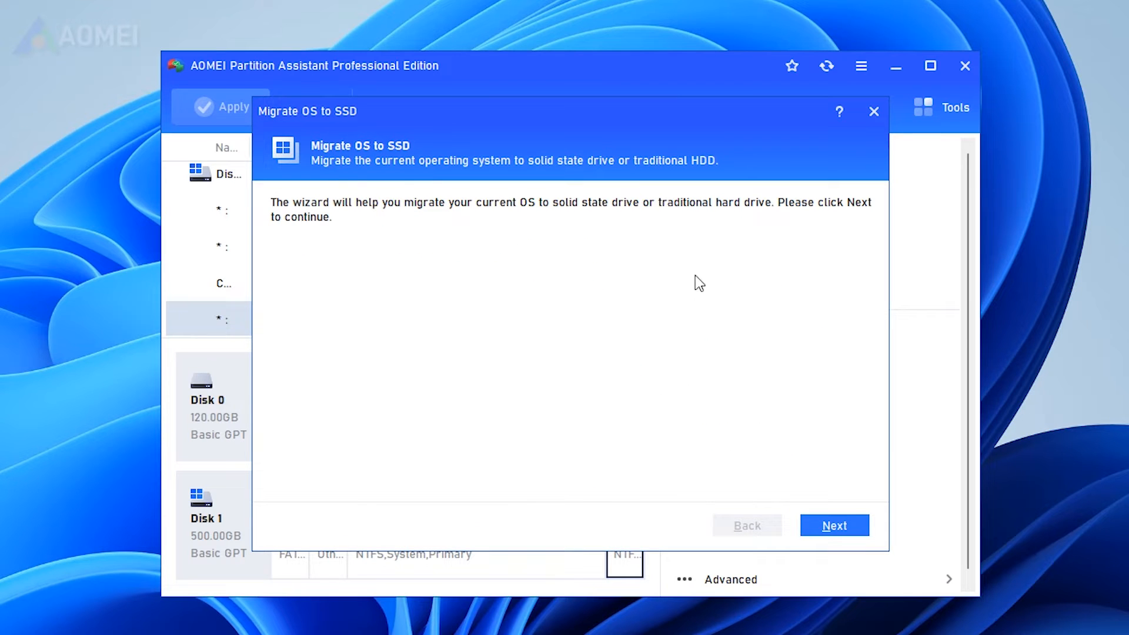
left_click(832, 524)
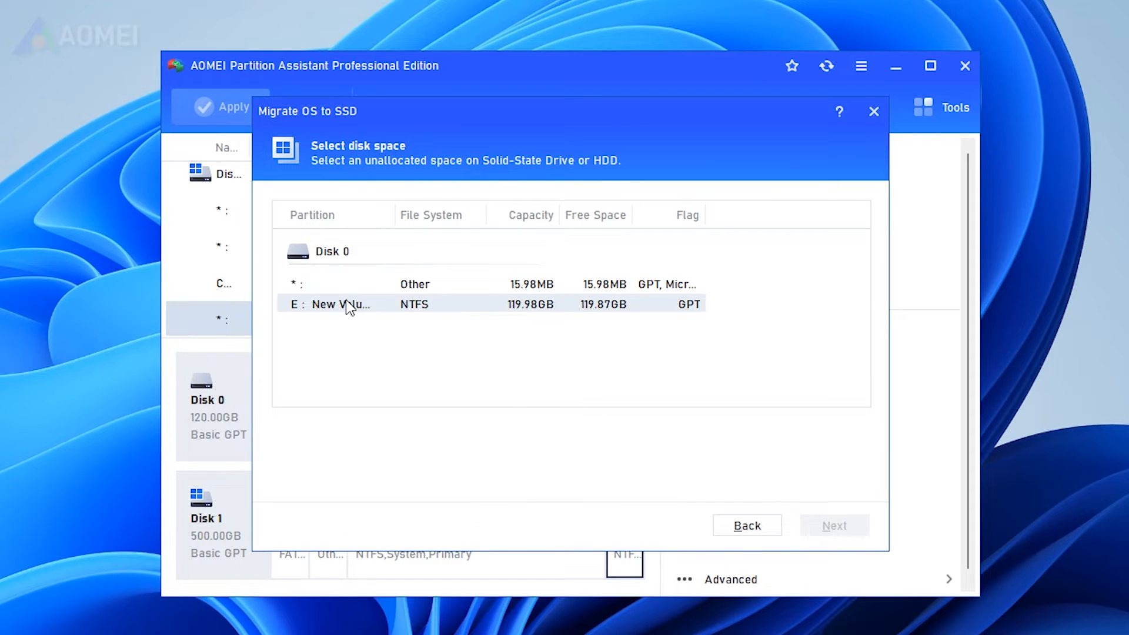
left_click(338, 303)
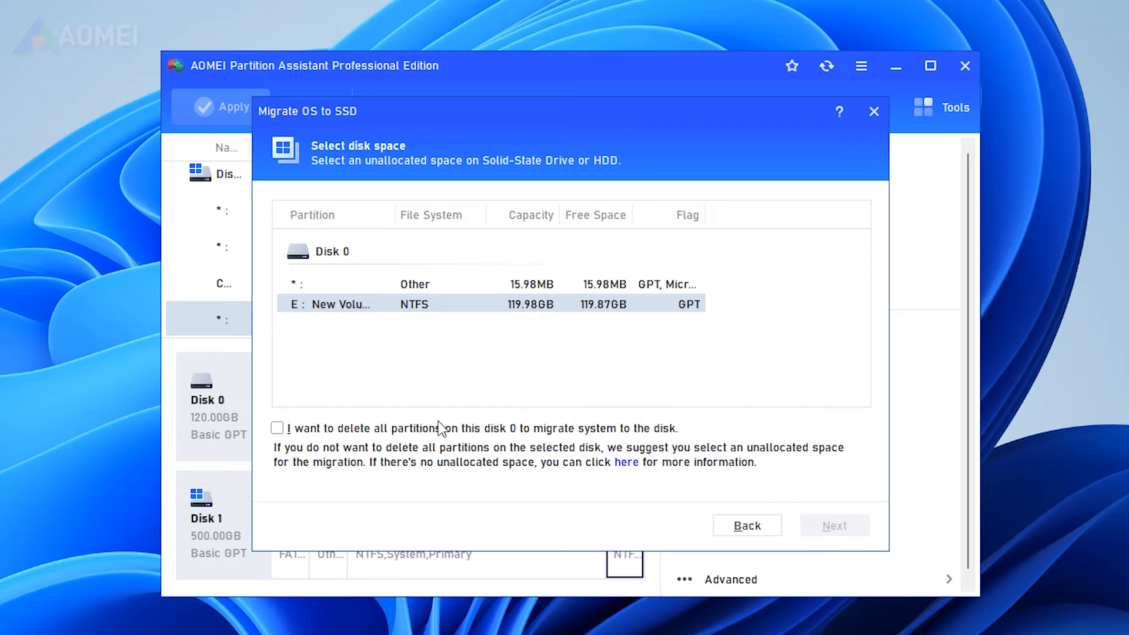
left_click(278, 428)
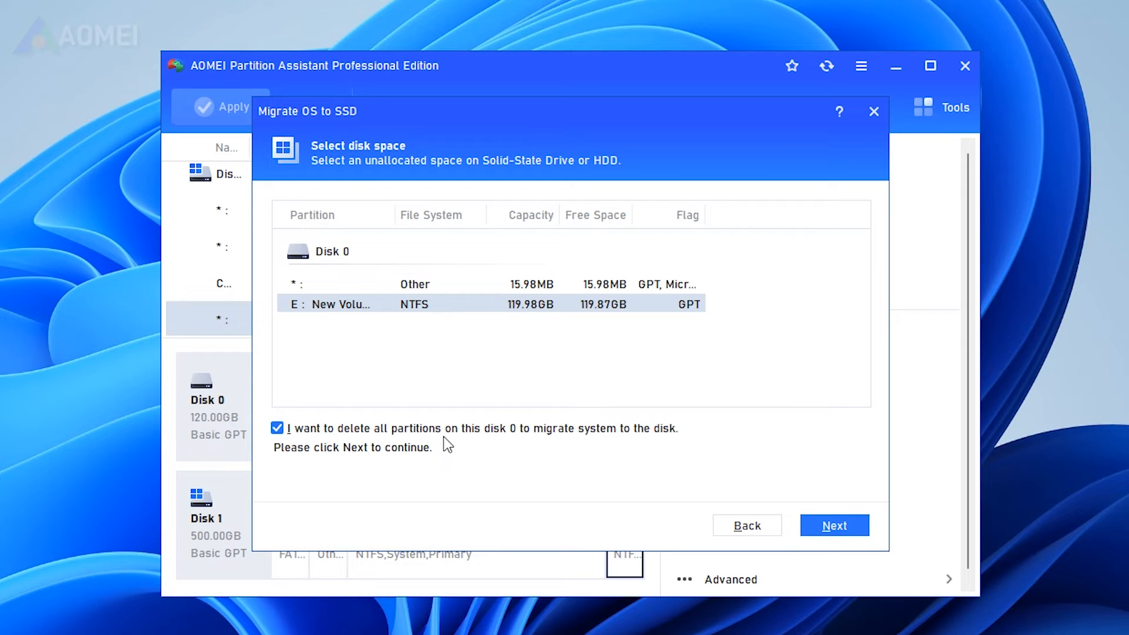
left_click(835, 525)
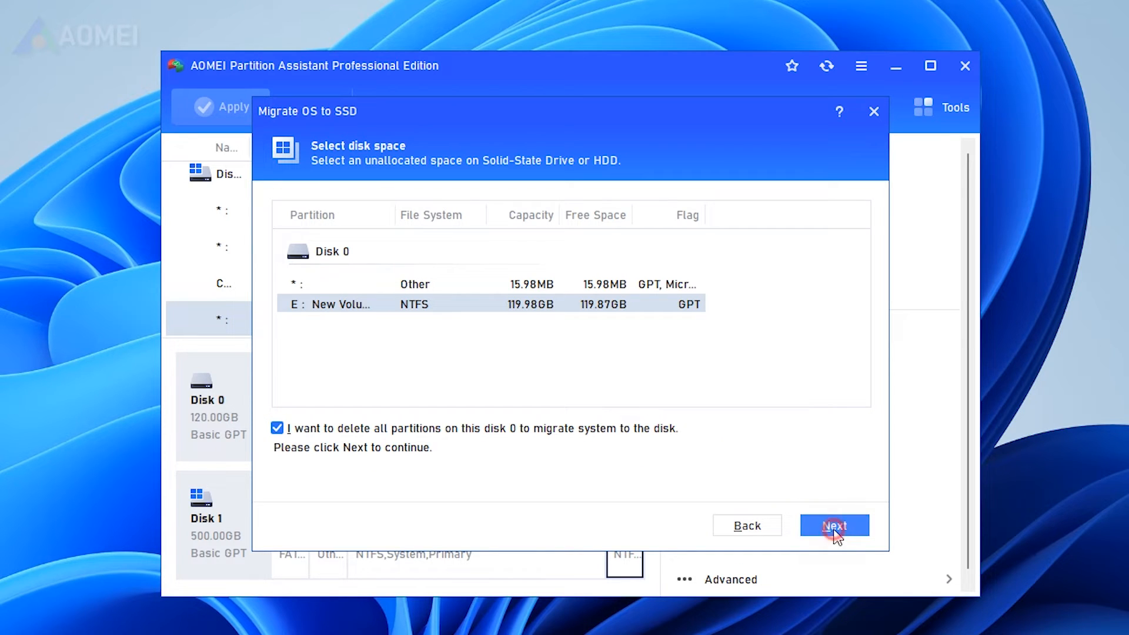
Resize the new F: partition to 90.25GB, leaving 29.74GB unallocated, and continue to the boot note
left_click(833, 524)
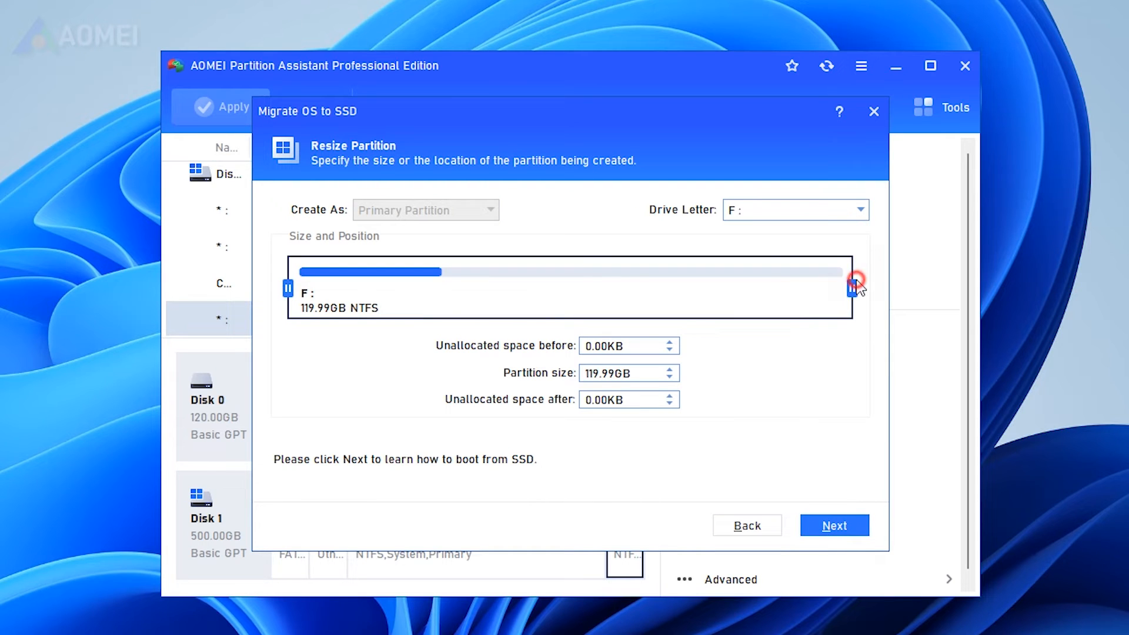
left_click_drag(855, 281, 704, 288)
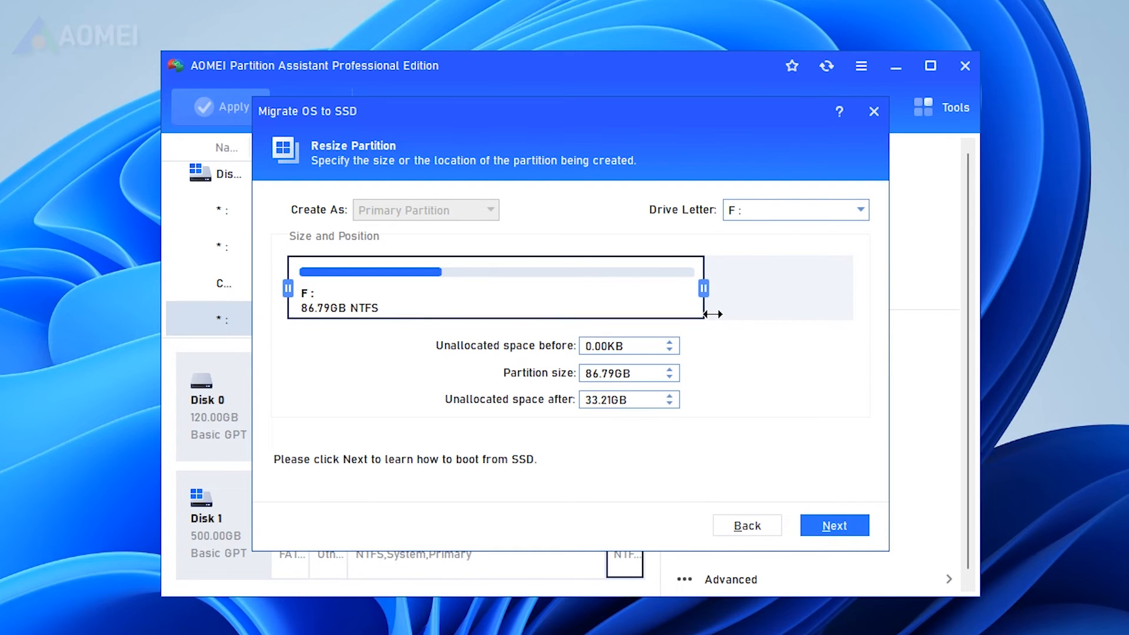
left_click_drag(702, 287, 718, 287)
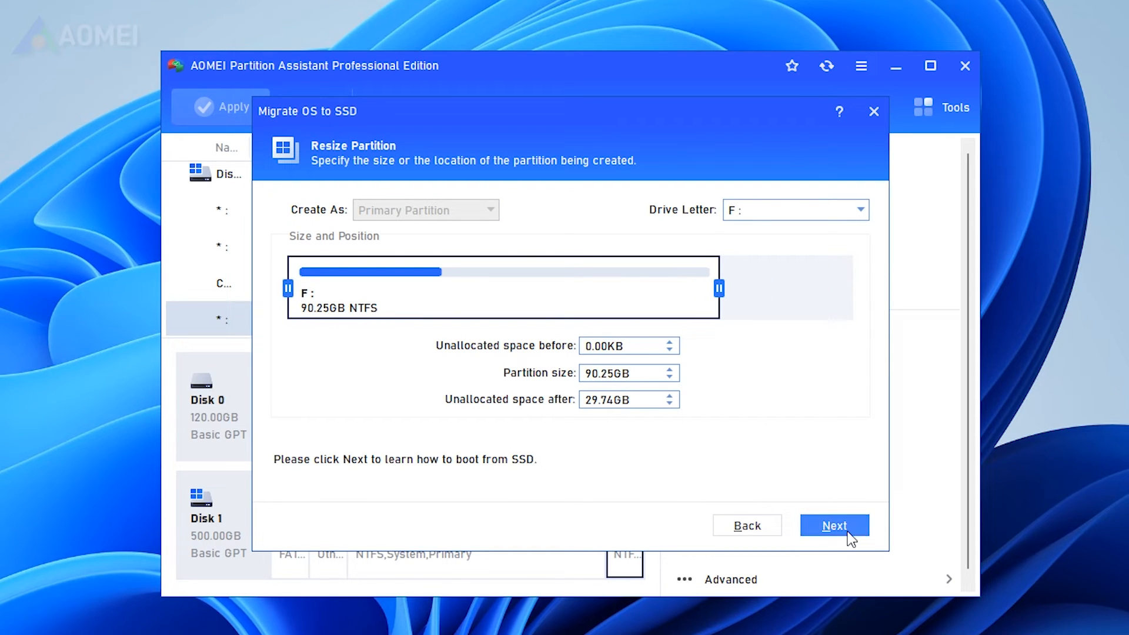
left_click(832, 525)
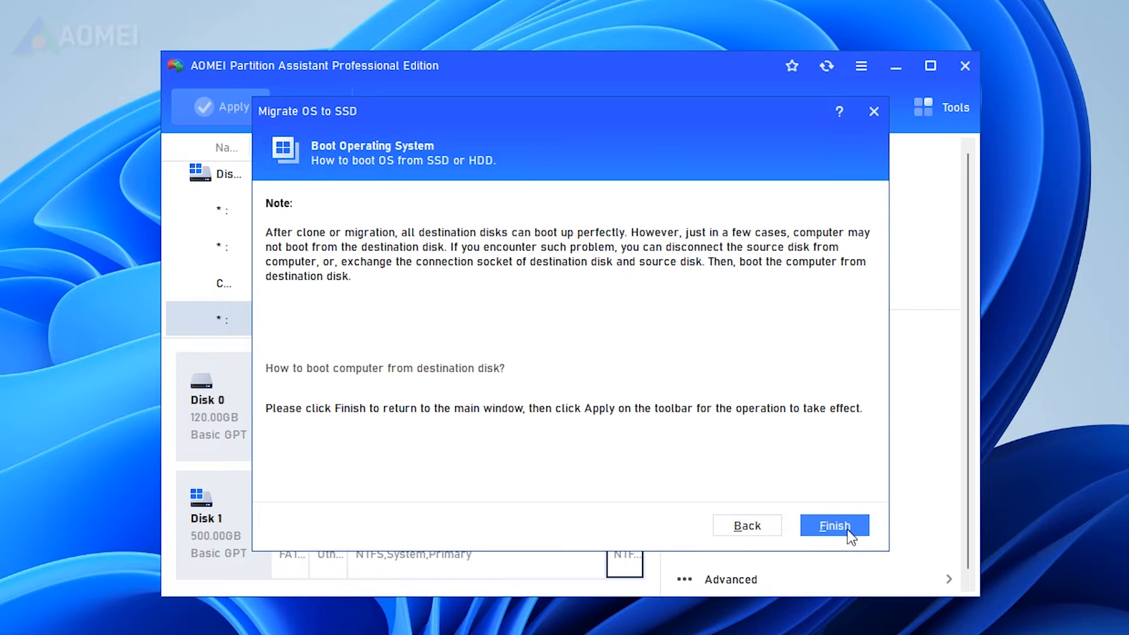
mouse_move(281, 305)
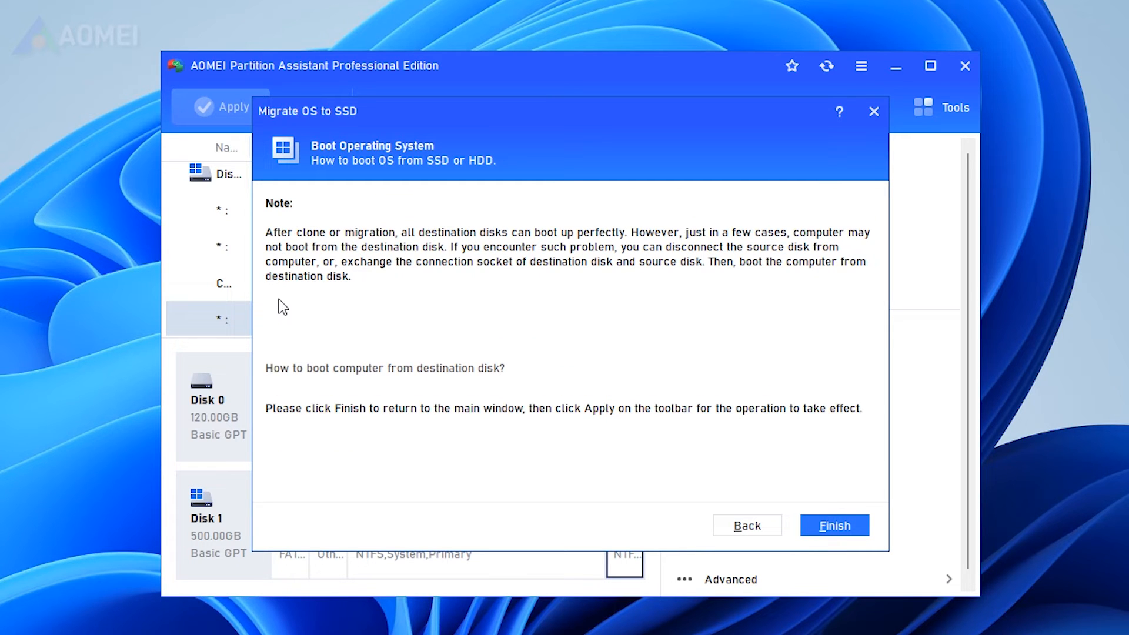
mouse_move(853, 487)
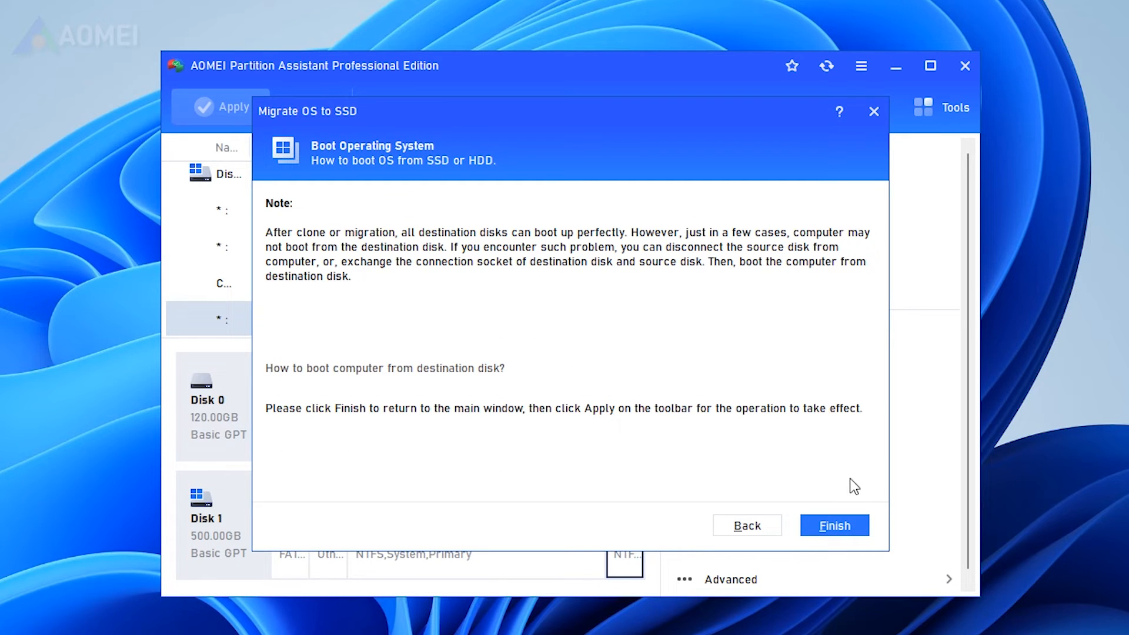
Finish the wizard to queue the OS migration to Disk 0 and review the Clone menu
left_click(832, 524)
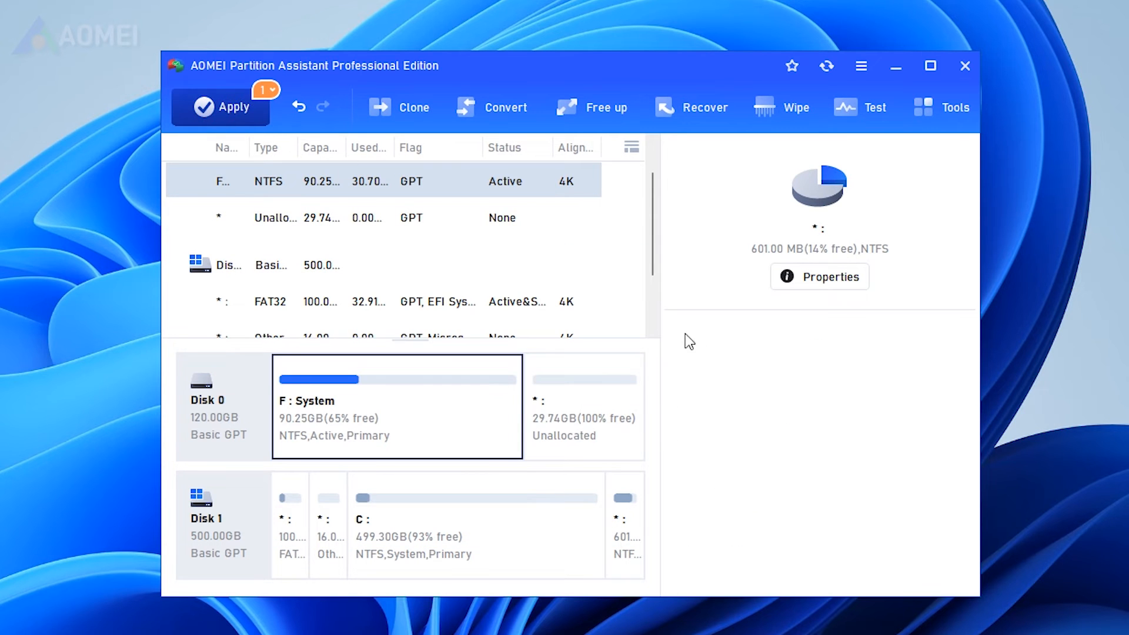
left_click(413, 107)
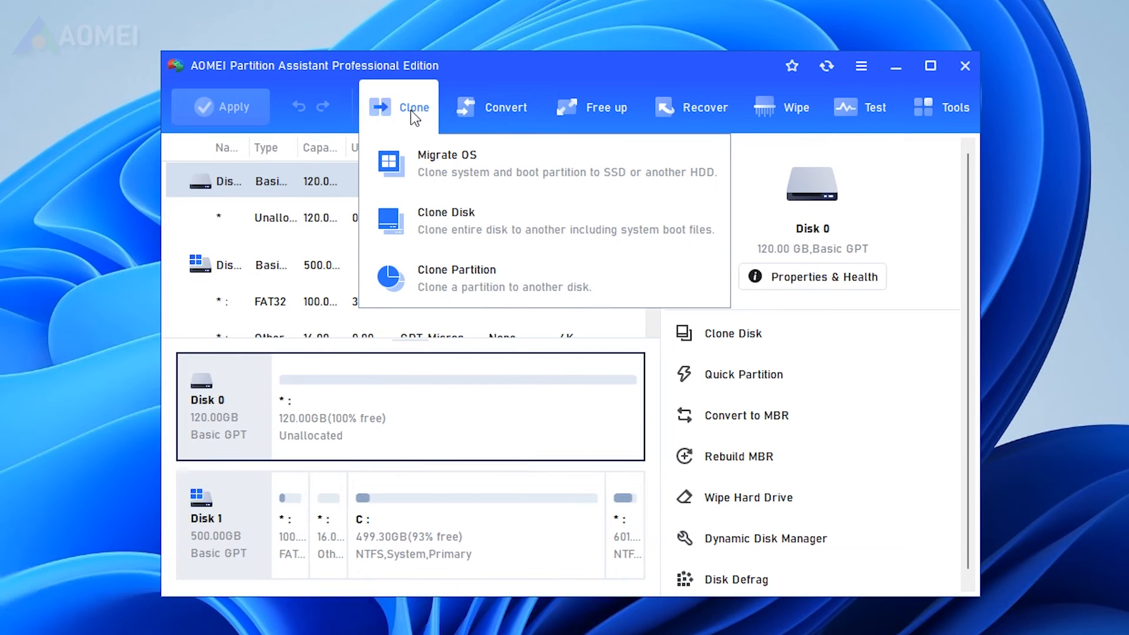
mouse_move(479, 245)
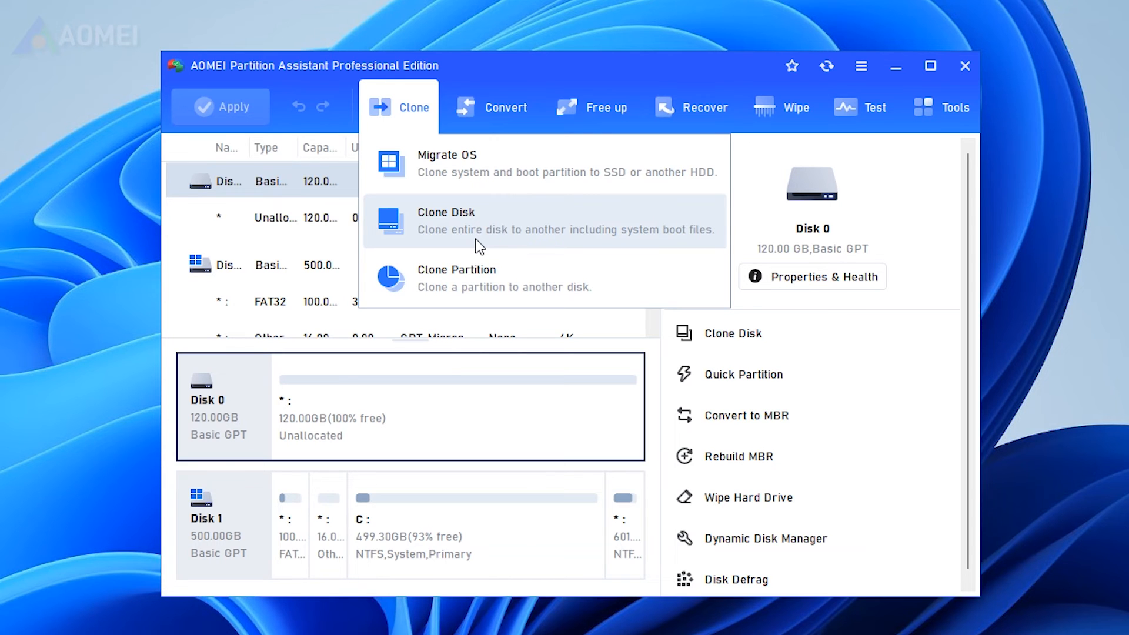
left_click(445, 212)
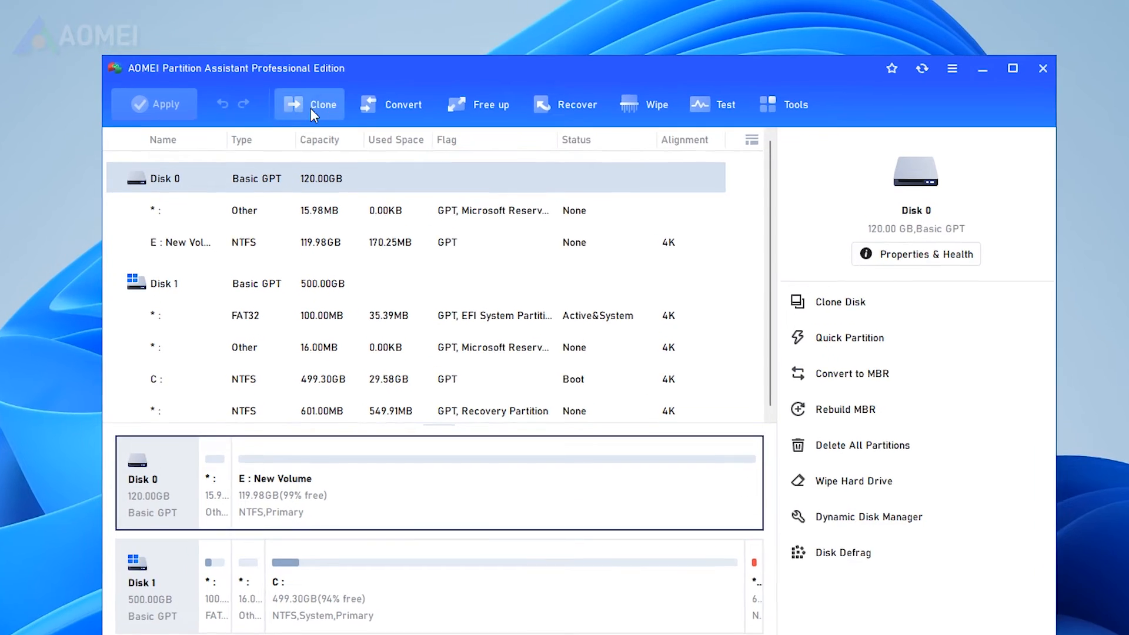
Show the Convert menu with MBR/GPT, dynamic-disk and NTFS/FAT32 conversion options
left_click(313, 105)
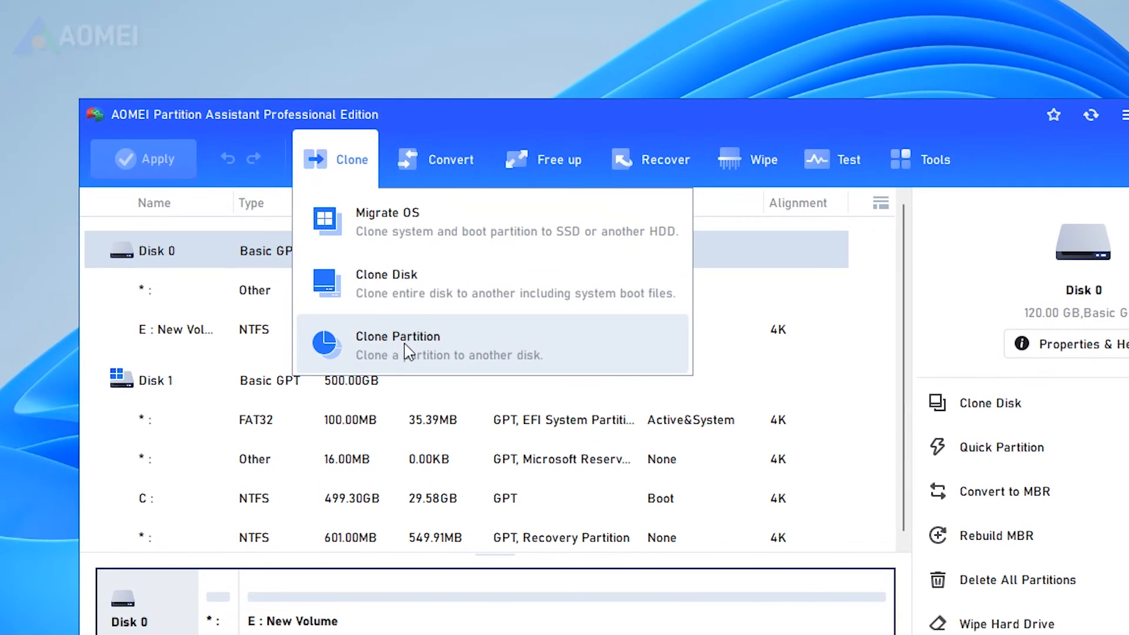
left_click(436, 159)
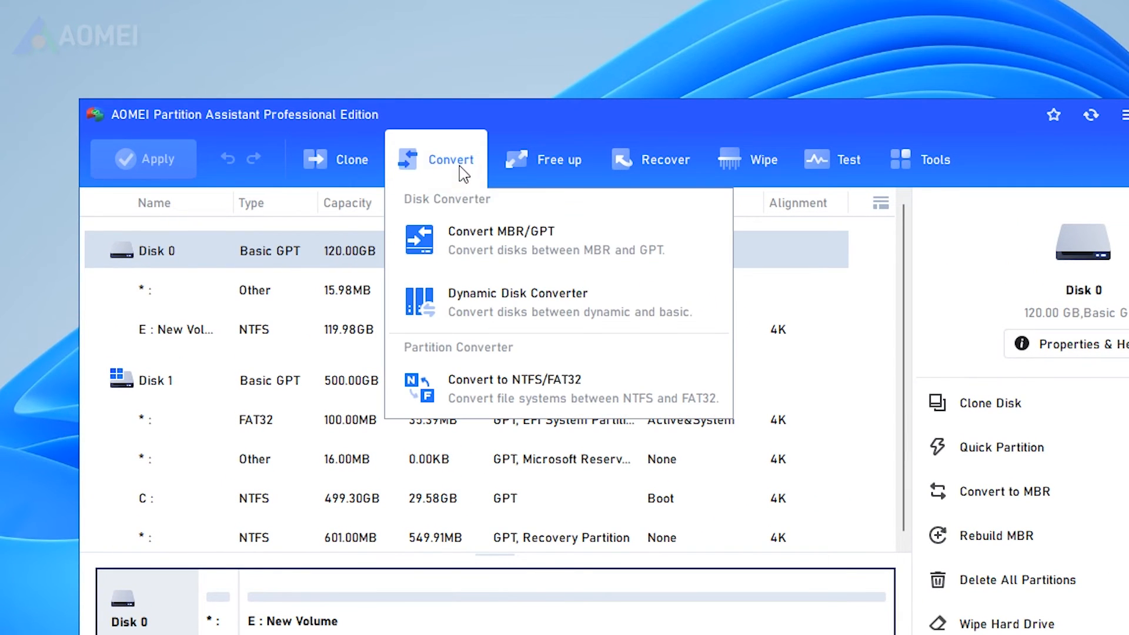
mouse_move(753, 230)
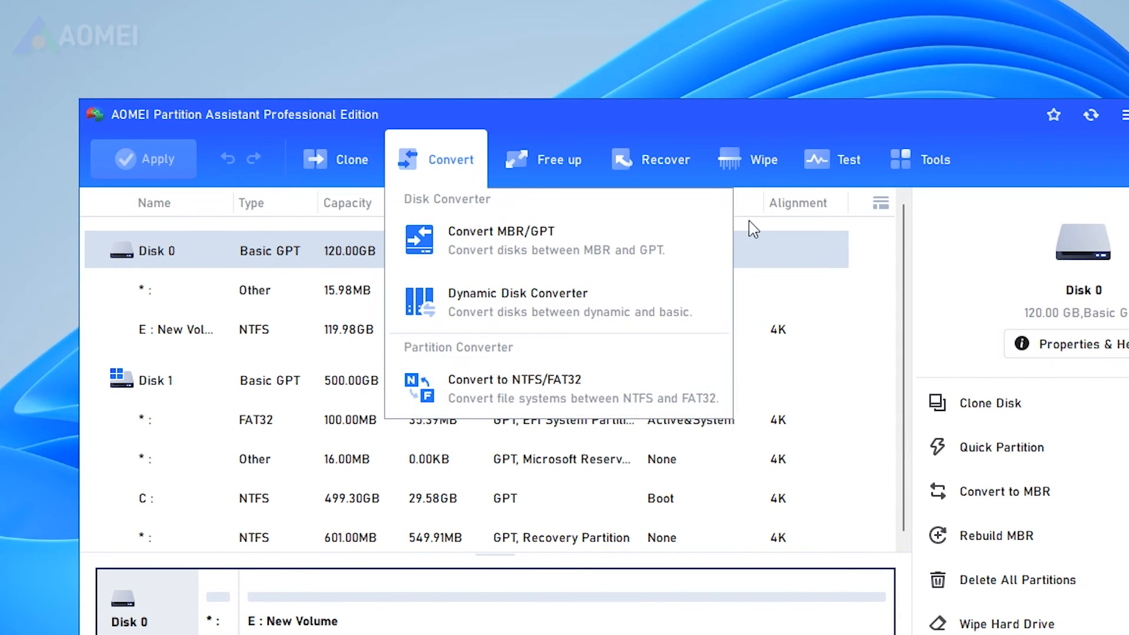